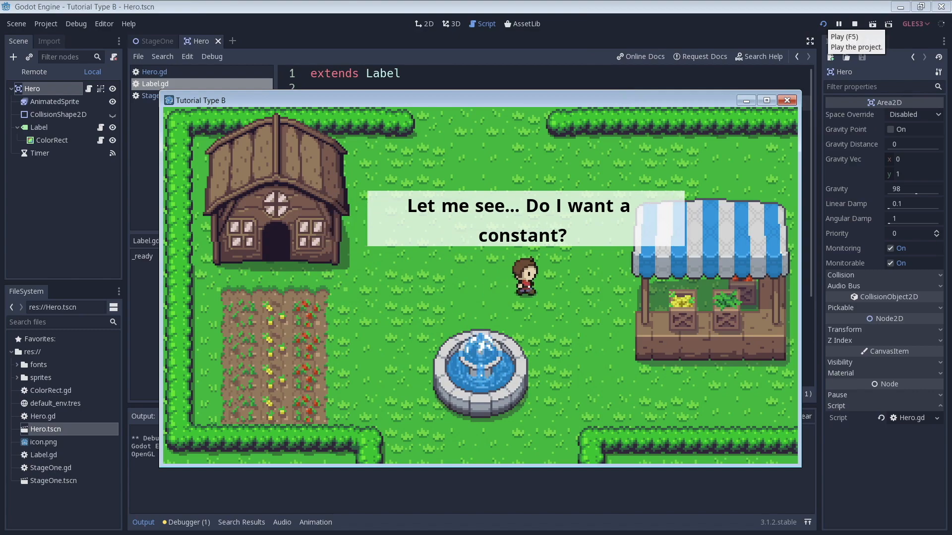
# - Stop the running game to return to the Label.gd script editor
pyautogui.click(839, 24)
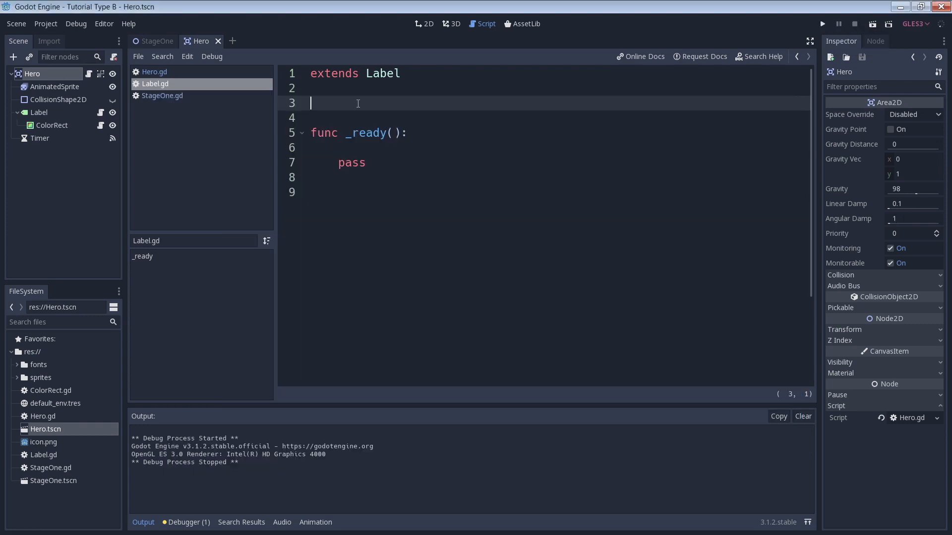
# - Declare const constant_text = "A constant is forever." and set text = constant_text in _ready
pyautogui.write('const constant_text =')
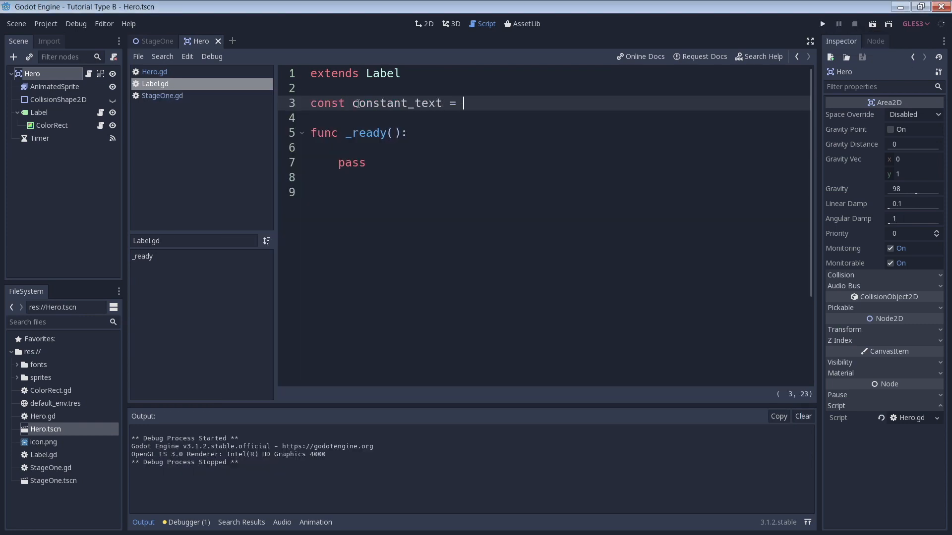
pyautogui.write('"A constant is forever."')
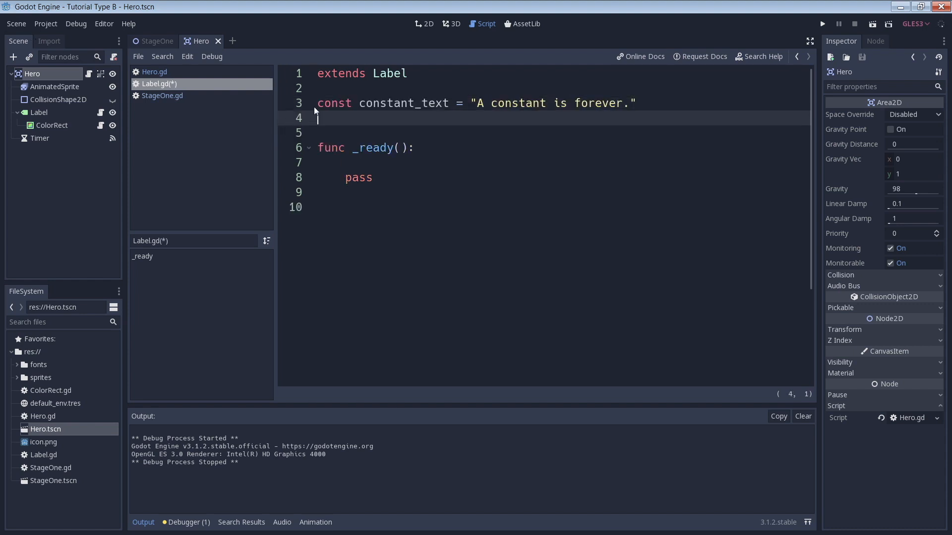
pyautogui.doubleClick(333, 102)
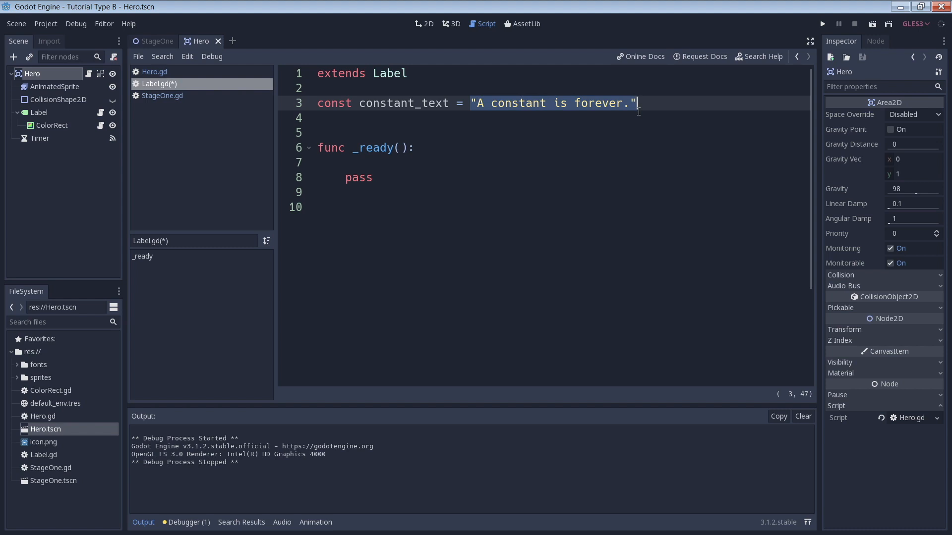
pyautogui.write('text =')
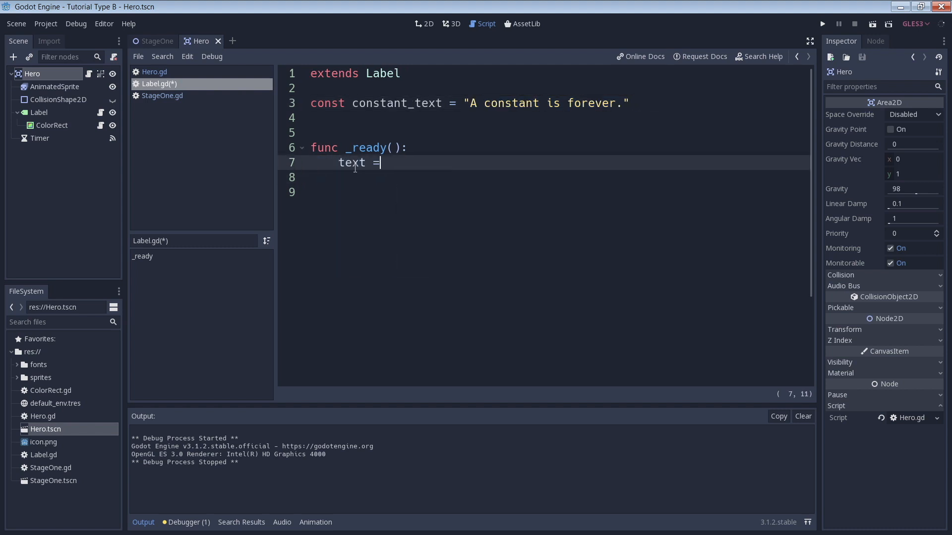
pyautogui.write('constant_text')
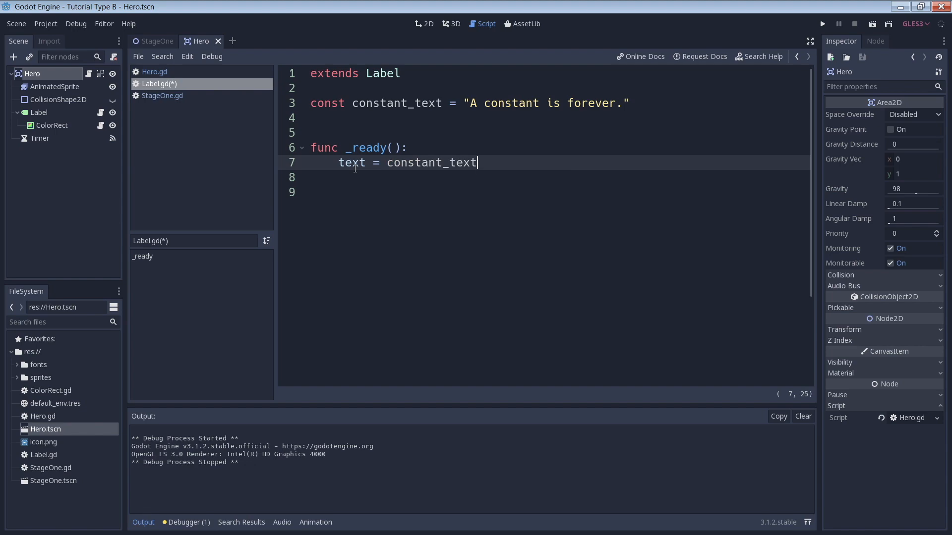
pyautogui.click(823, 24)
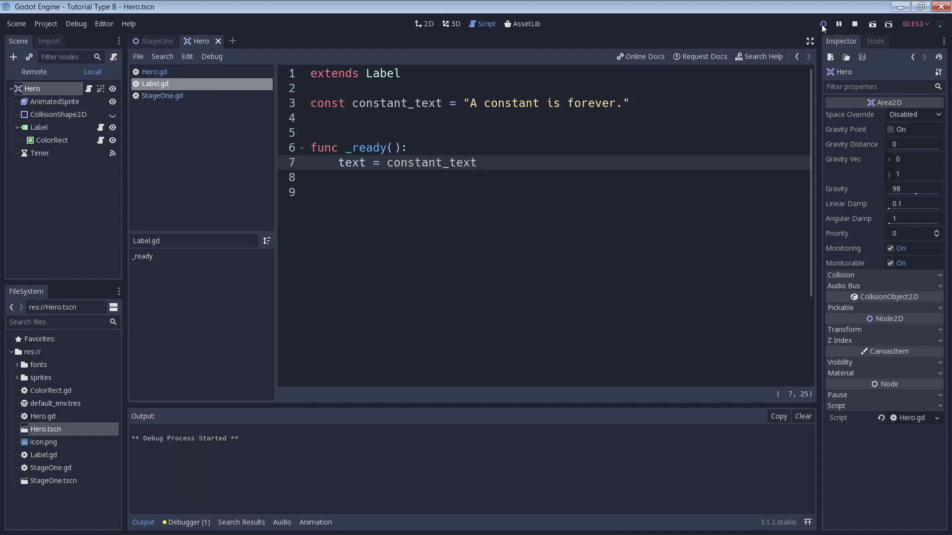
pyautogui.click(823, 24)
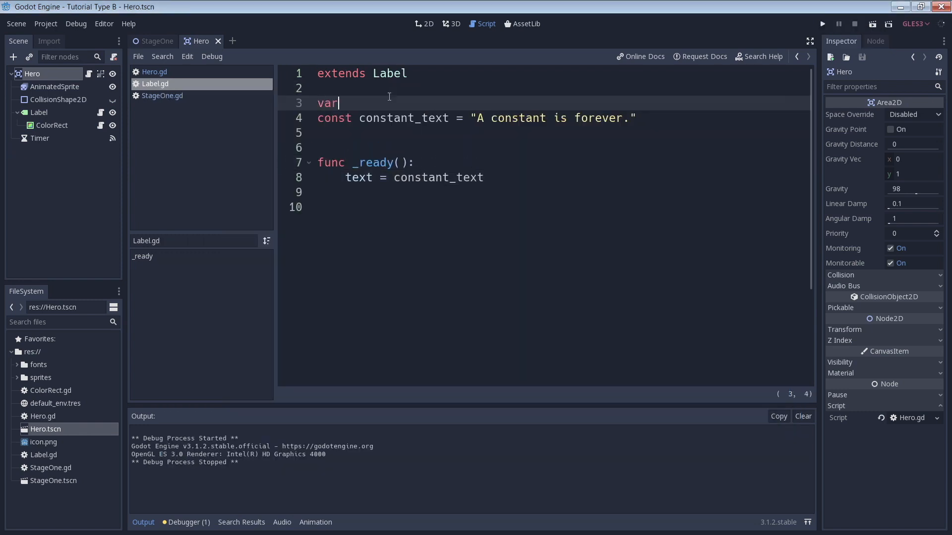
# - Declare var variable_text = "Variables can change.", assign it to the label text, and run the game
pyautogui.write('variable_text')
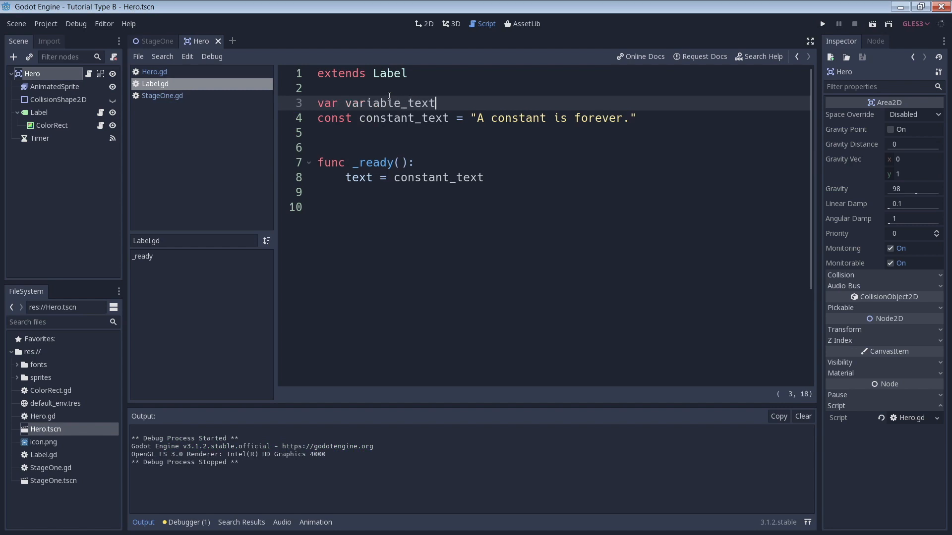
pyautogui.write('= "Variable')
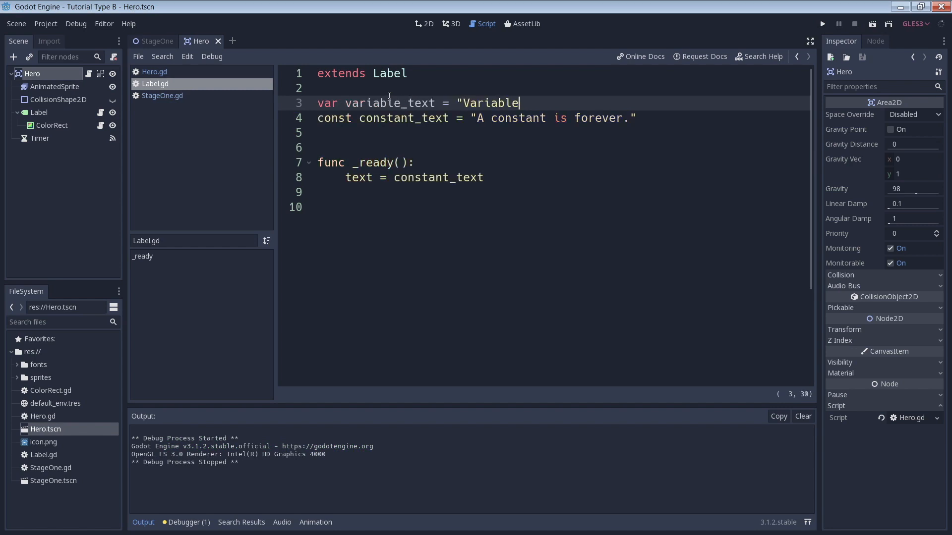
pyautogui.write('s can change."')
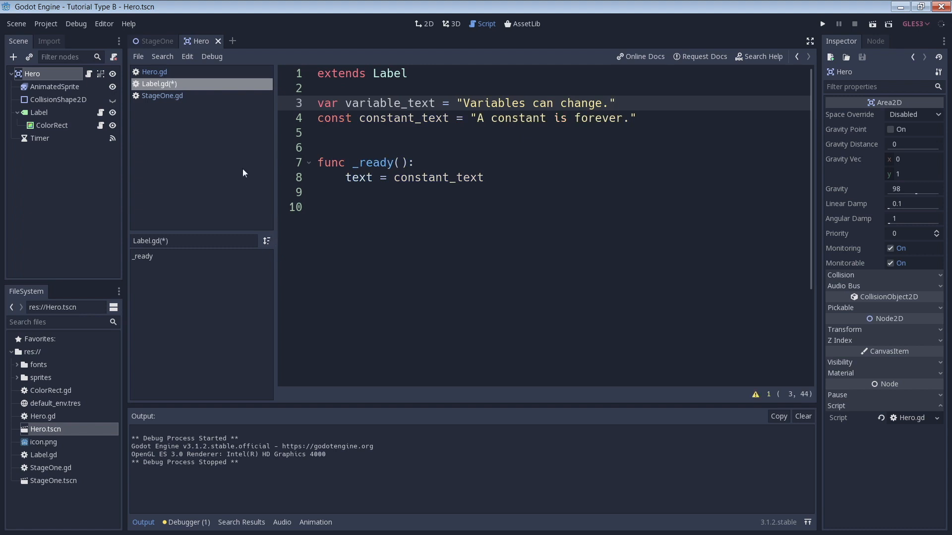
pyautogui.write('variable')
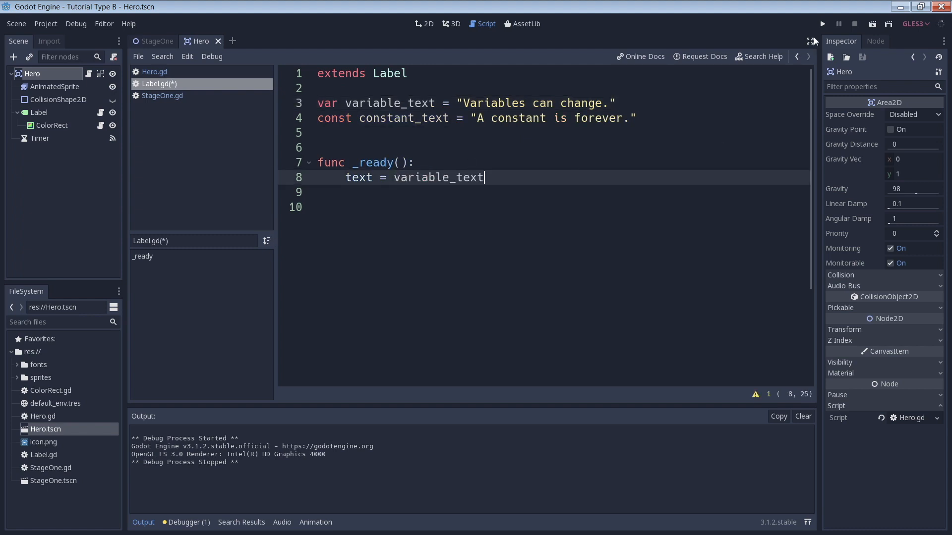
pyautogui.click(822, 24)
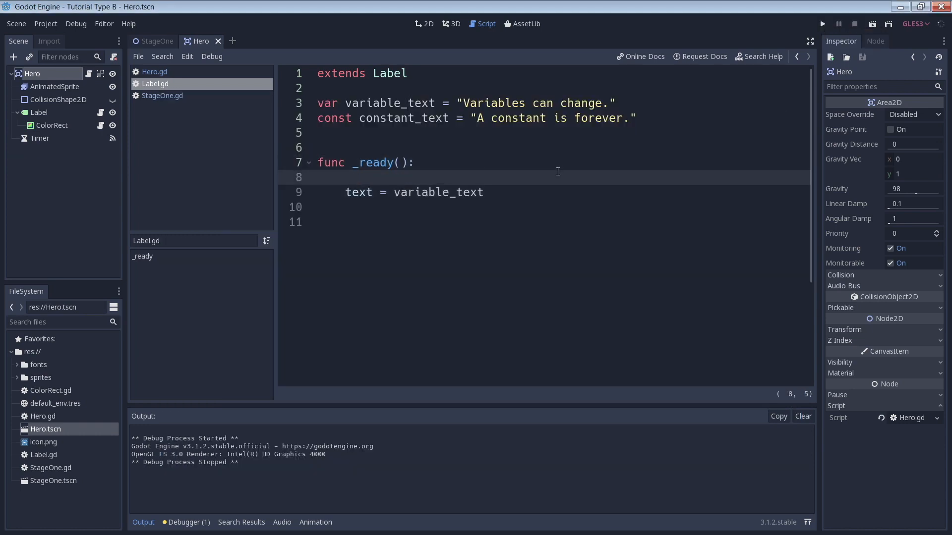
# - Reassign variable_text = "I can change!" at the start of _ready and run the game
pyautogui.write('variable_')
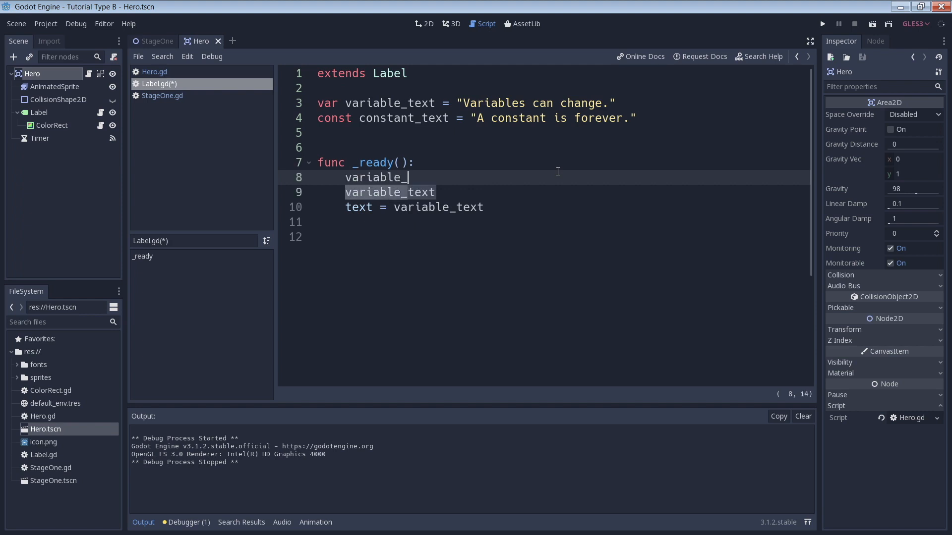
pyautogui.write('variable_text = "I can change!"')
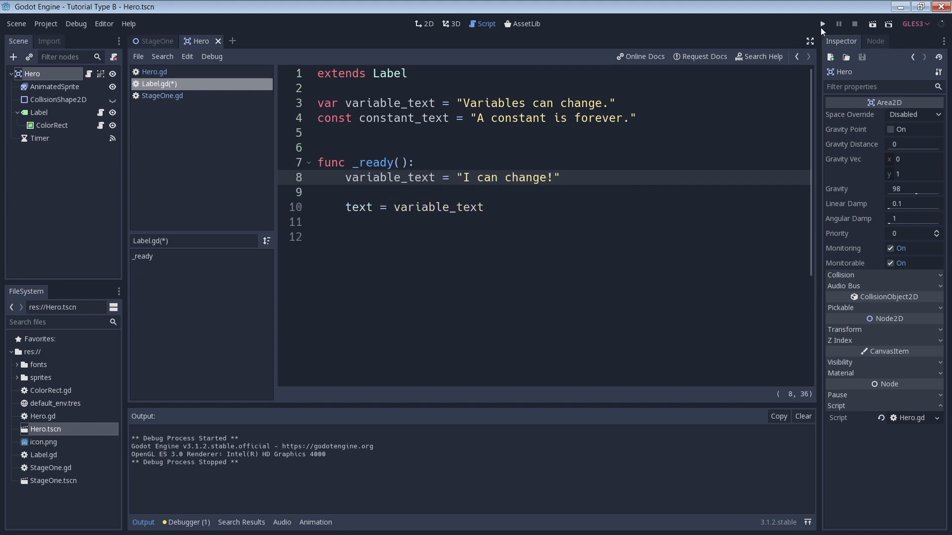
pyautogui.click(823, 24)
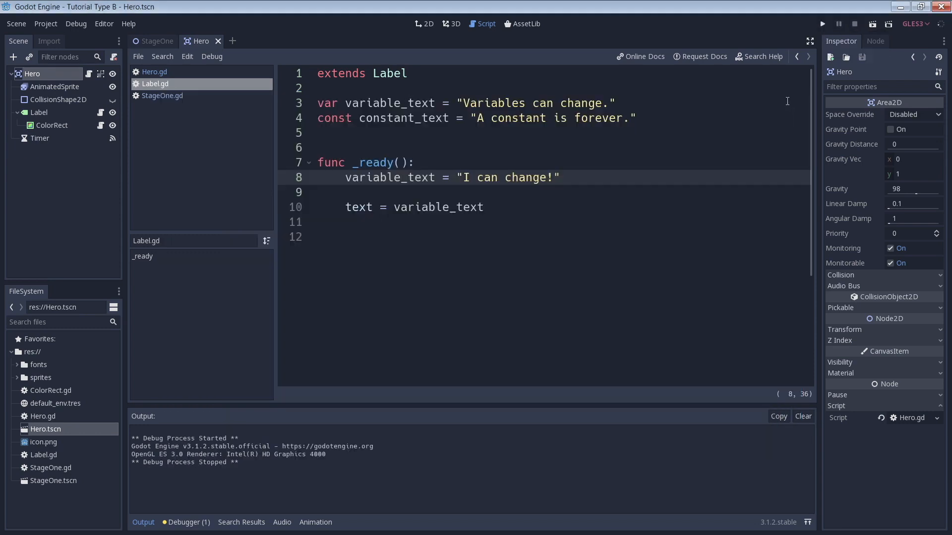
# - Write constant_text = "Can I change too?" in _ready, triggering the cannot-assign-to-constant error
pyautogui.click(345, 192)
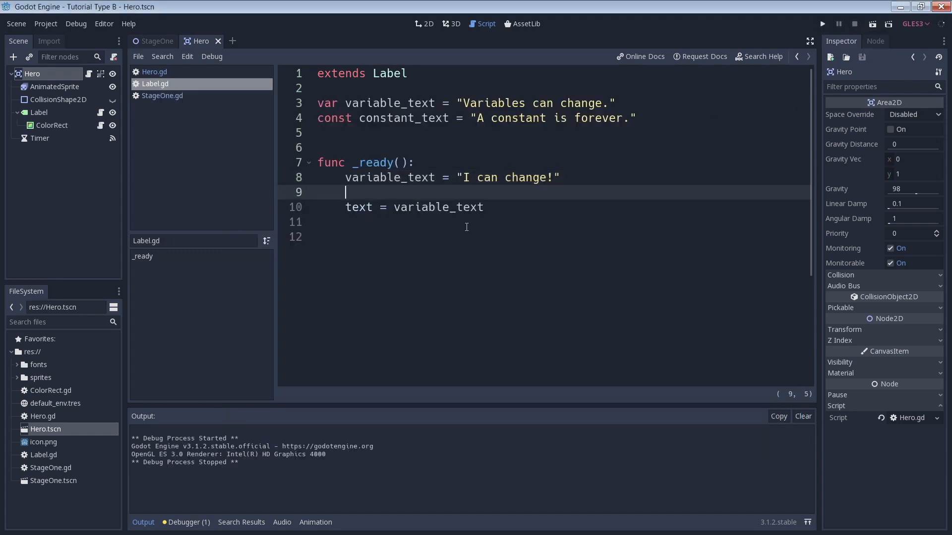
pyautogui.write('constant_text')
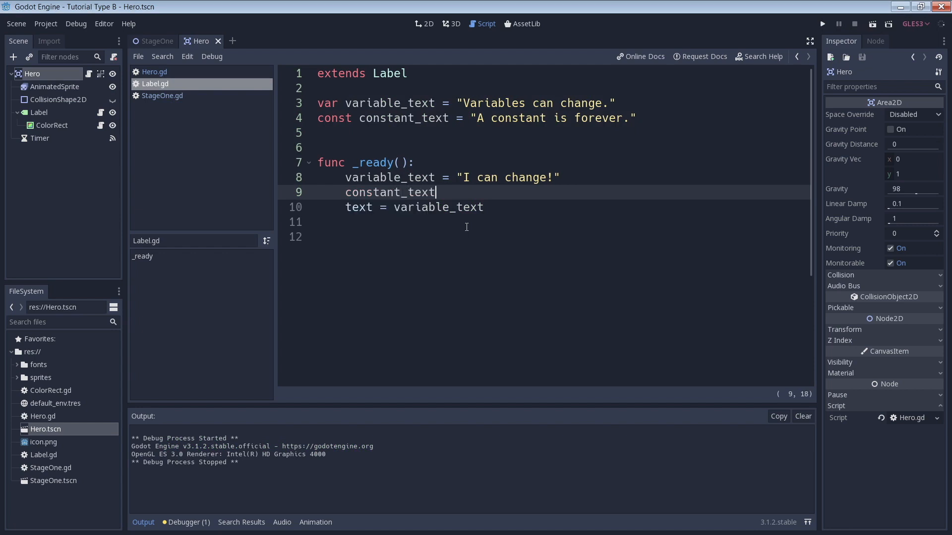
pyautogui.write('= "Can I chang')
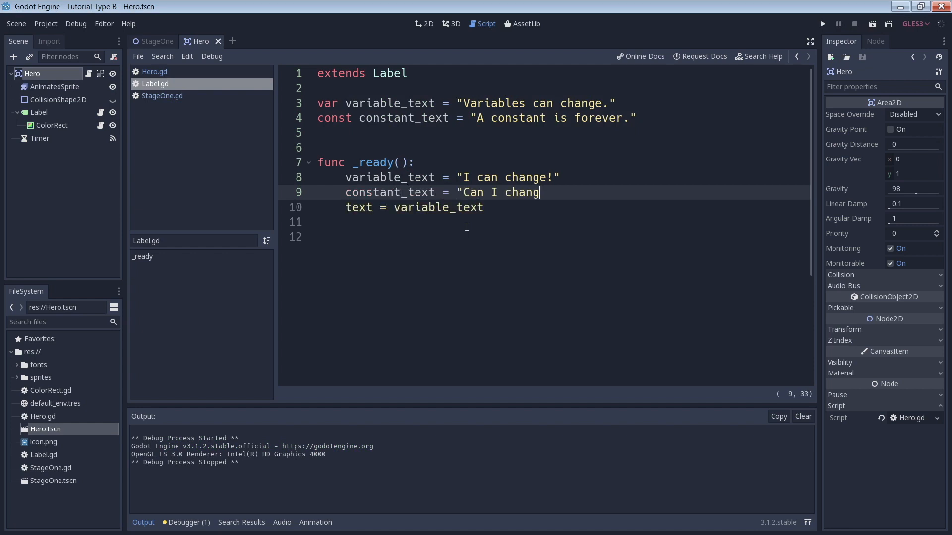
pyautogui.write('e too?"')
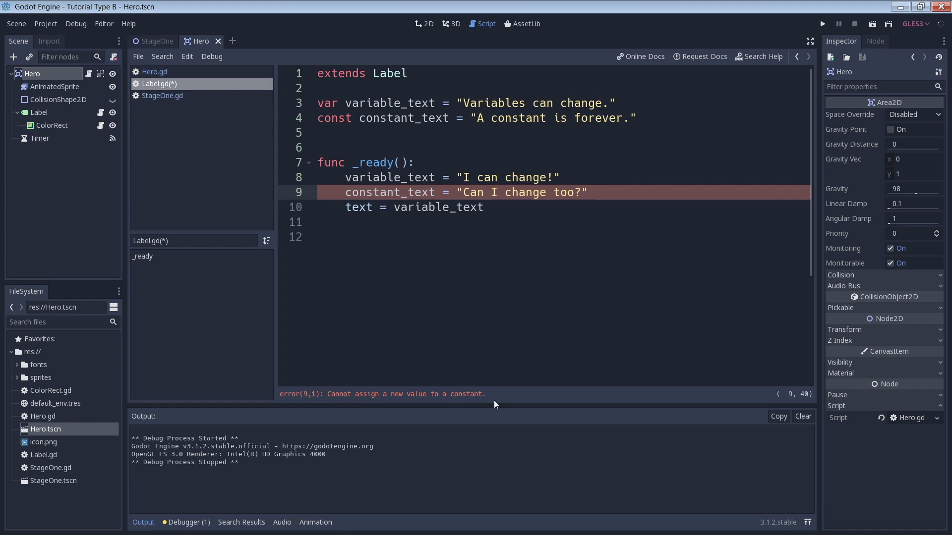
pyautogui.click(586, 193)
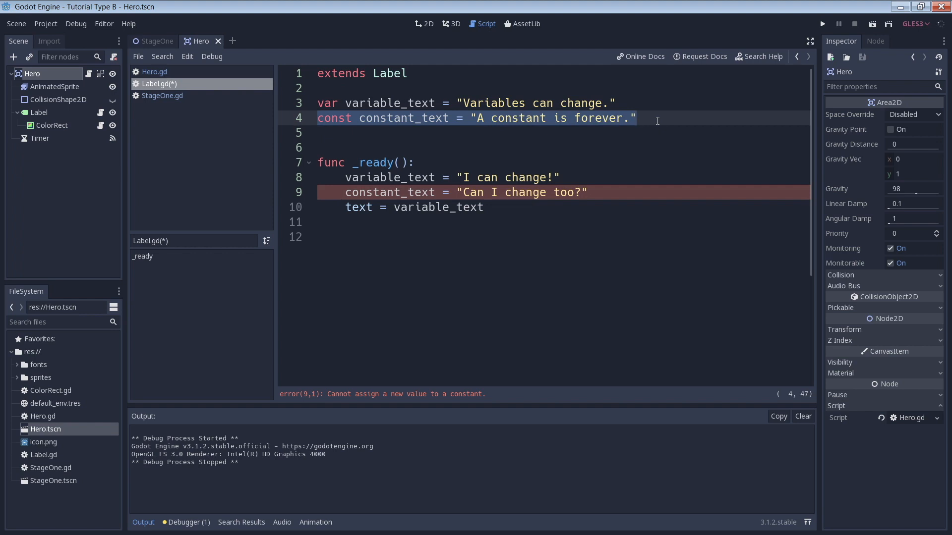
pyautogui.click(637, 118)
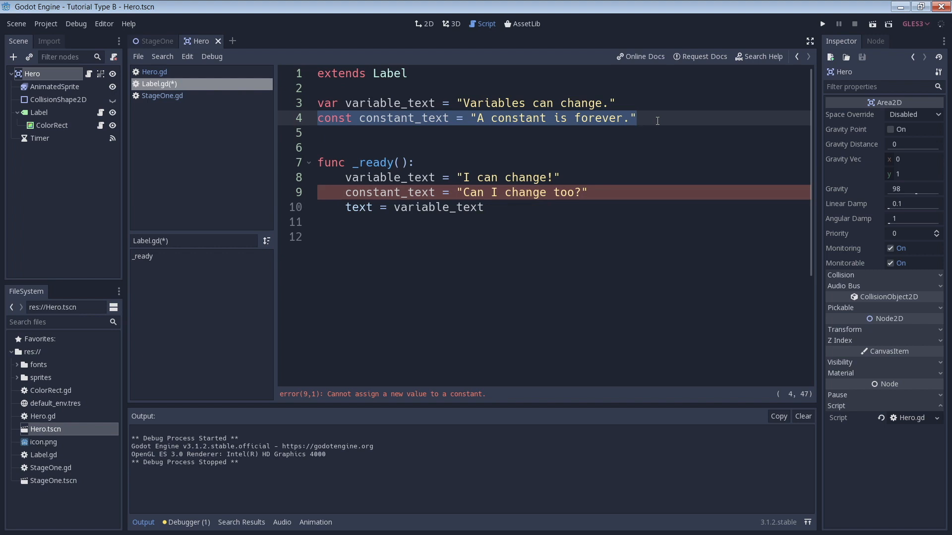
pyautogui.click(637, 118)
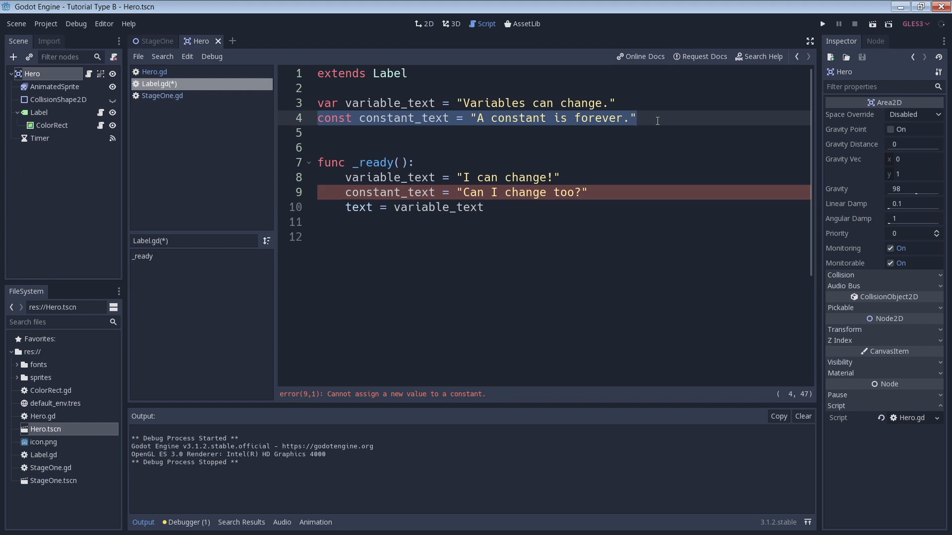
pyautogui.click(637, 118)
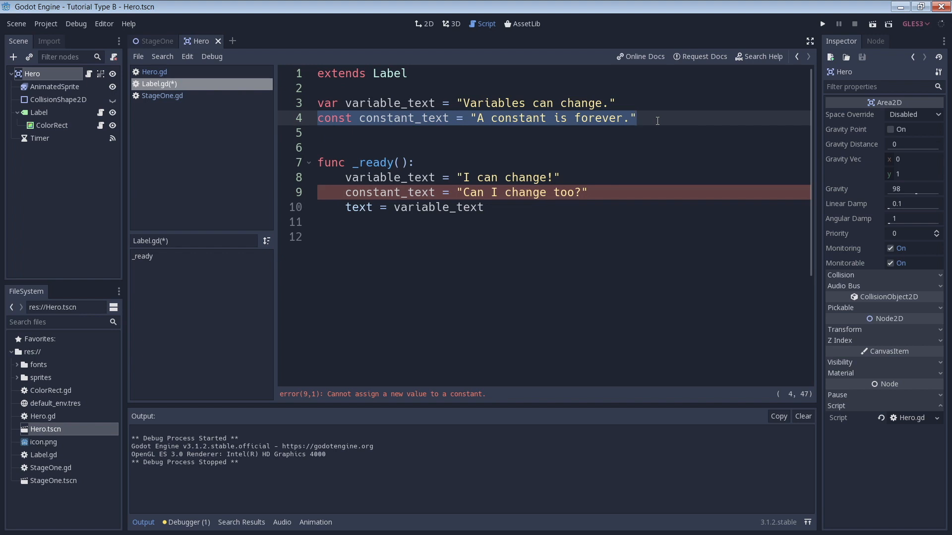
pyautogui.click(636, 118)
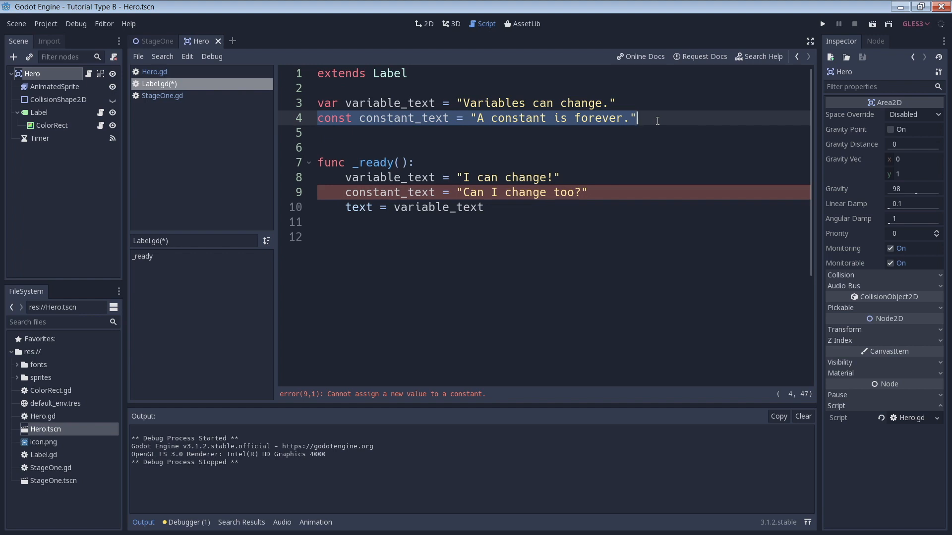